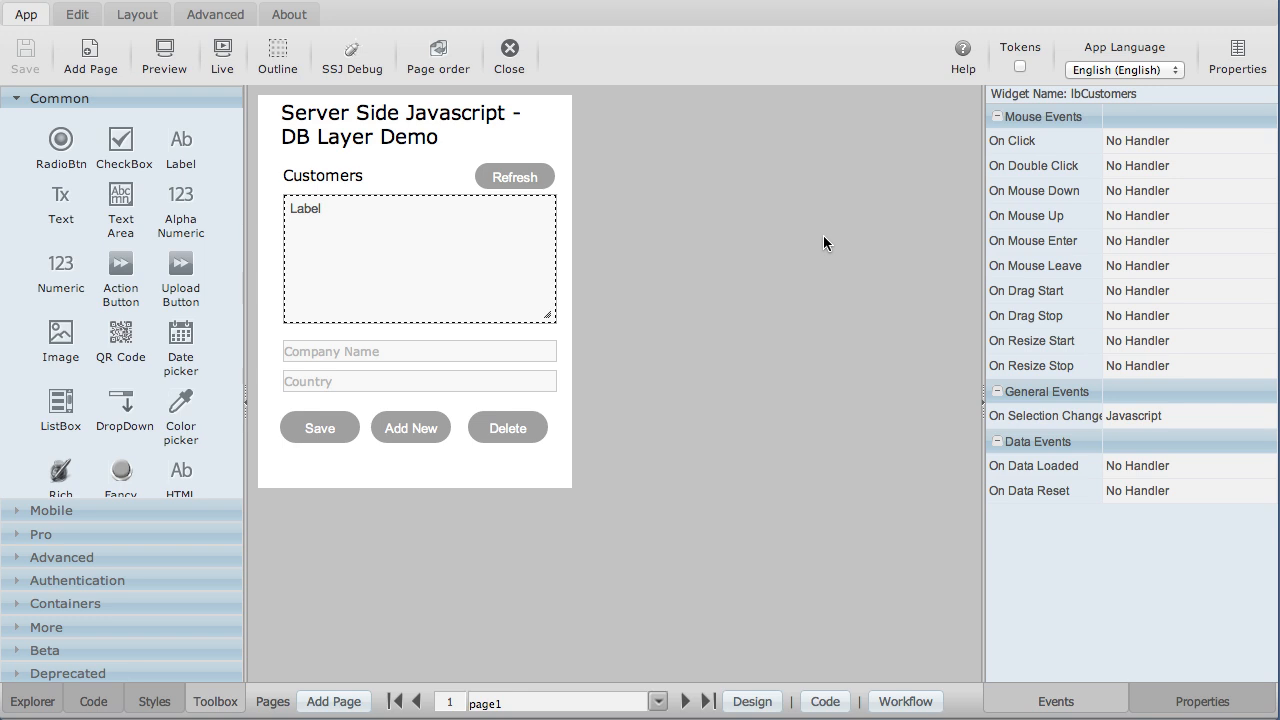
mouse_move(372, 151)
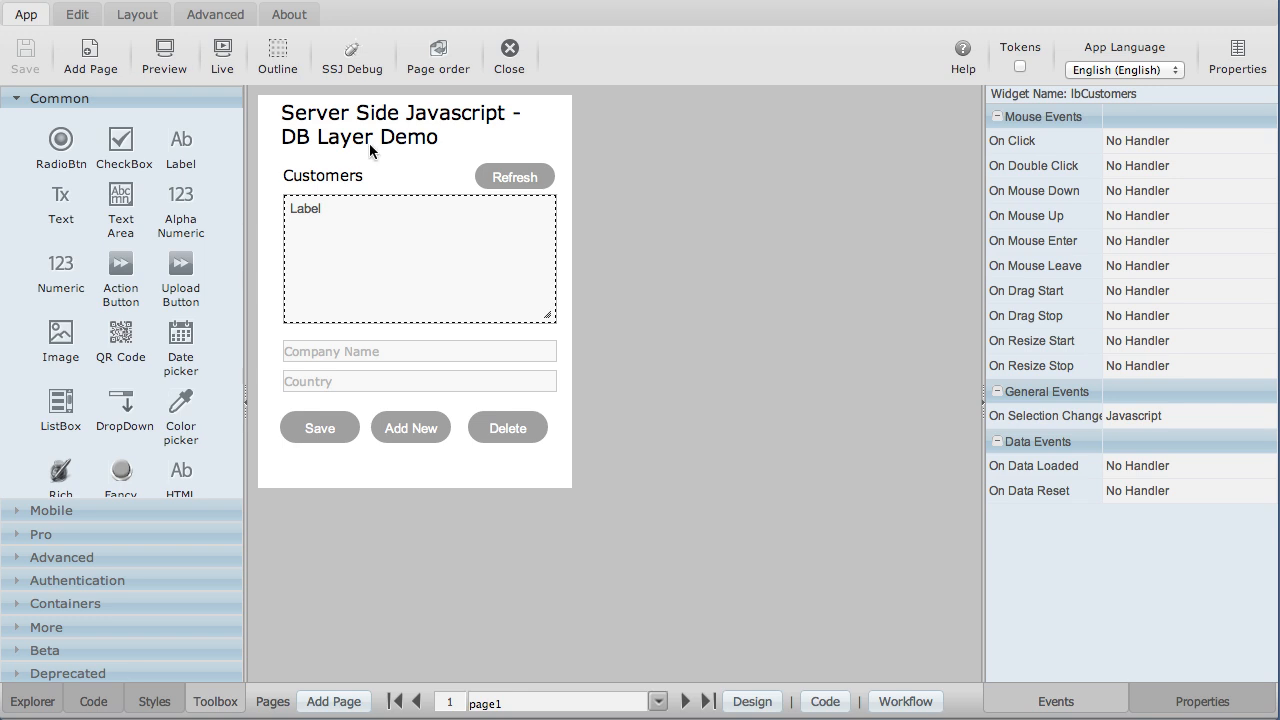
mouse_move(164, 57)
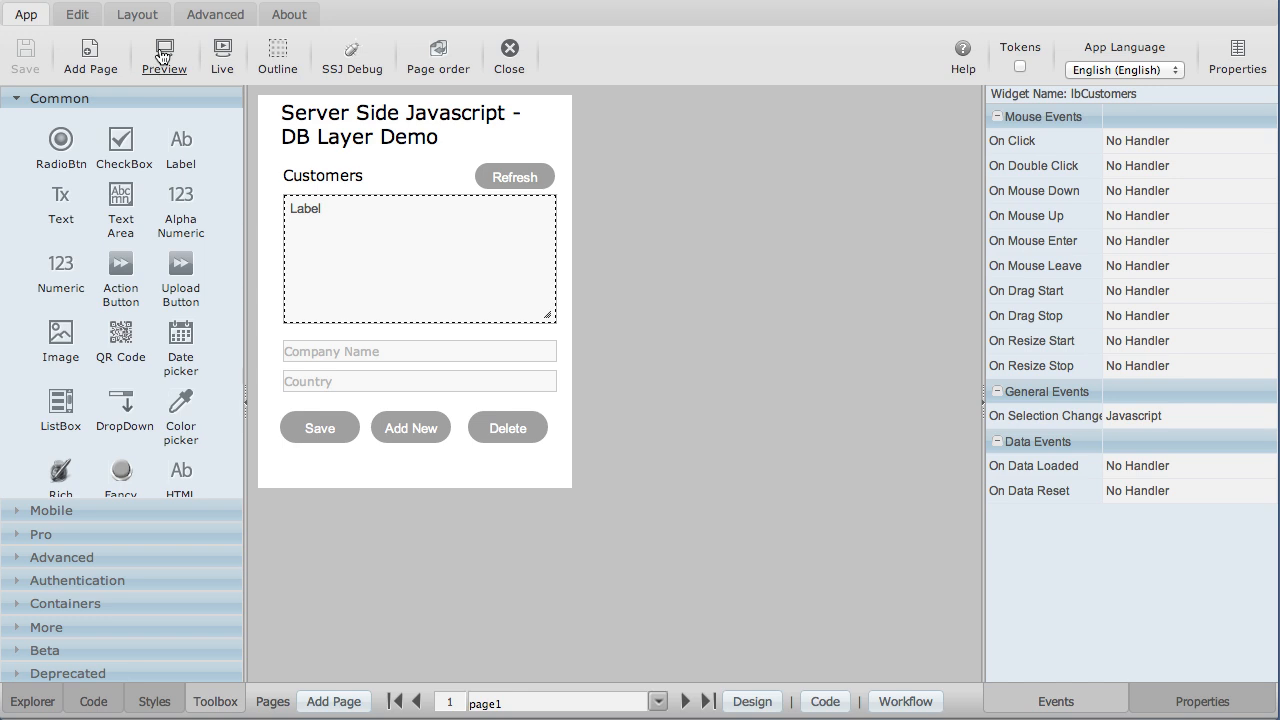
Step: Preview the app and rename customer 'App Craft' to 'Application Craft', then save
click(163, 57)
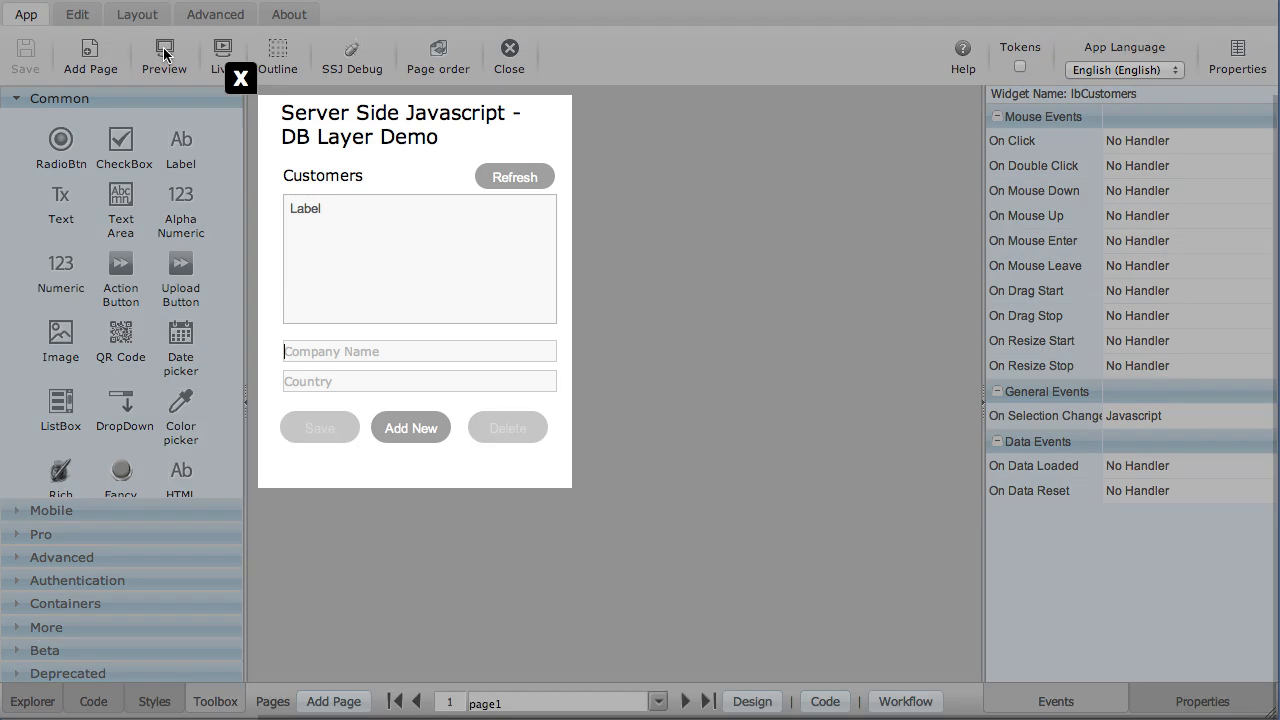
click(514, 176)
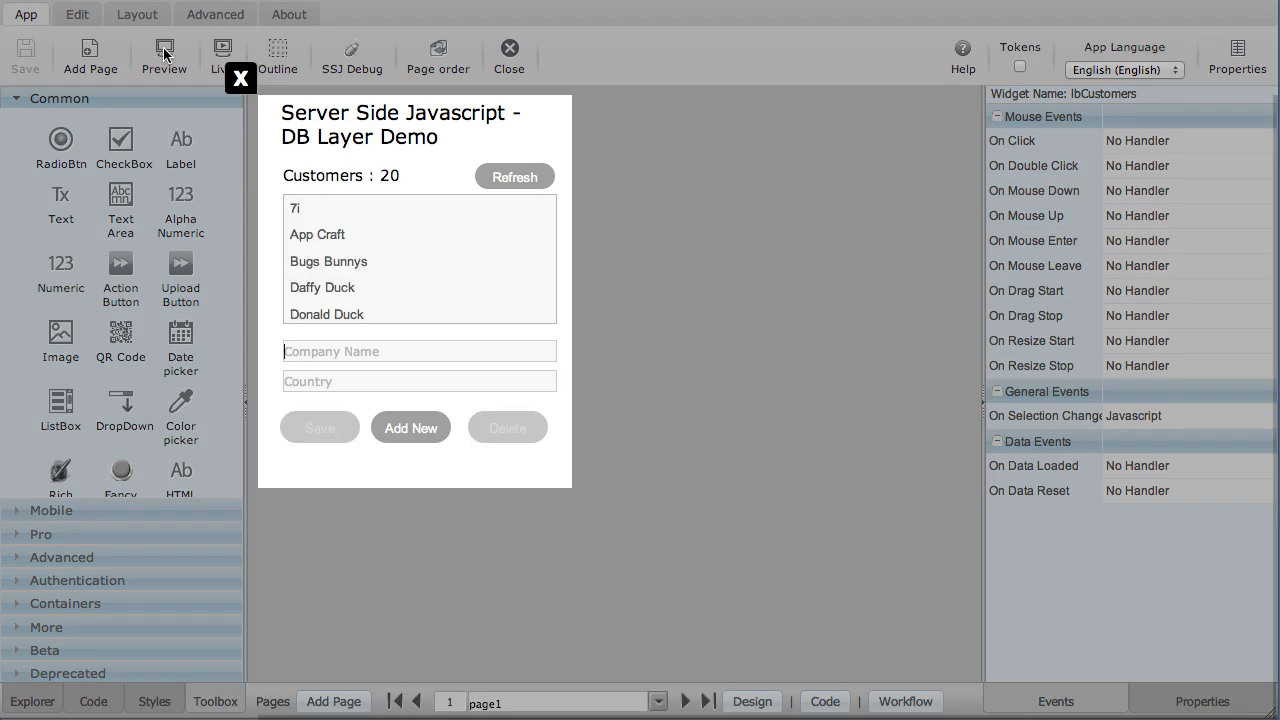
mouse_move(338, 166)
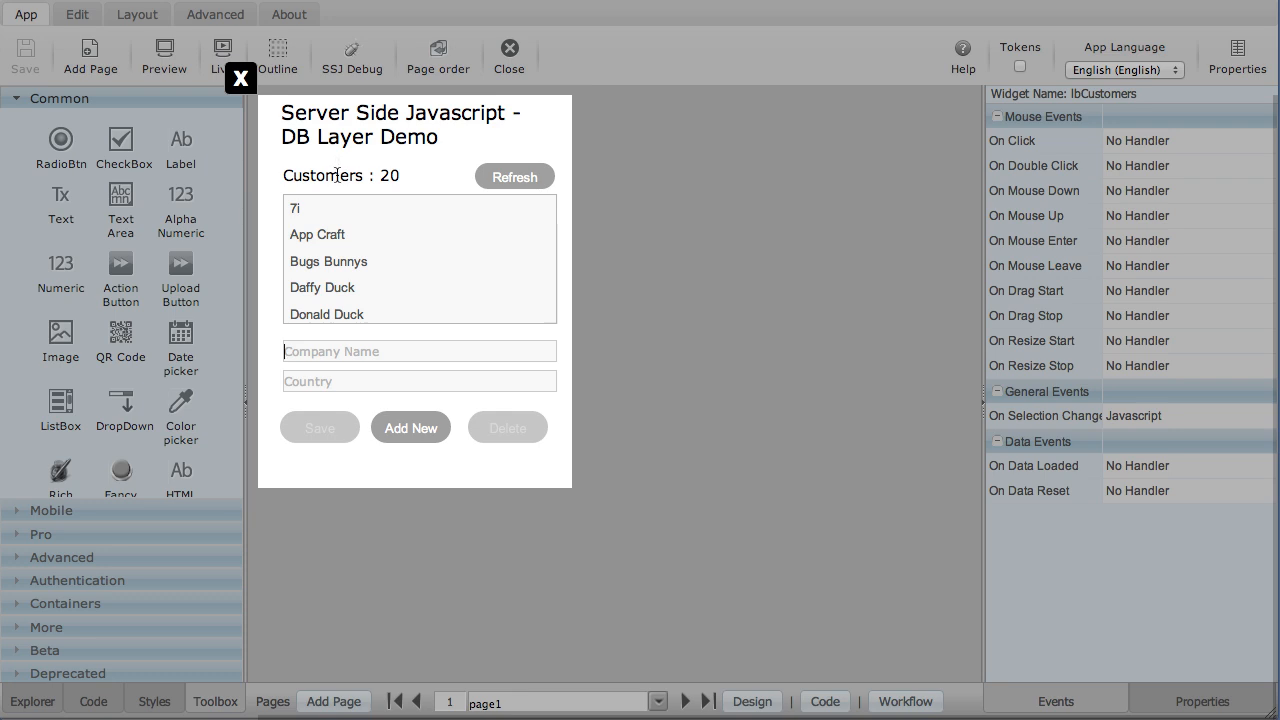
mouse_move(339, 283)
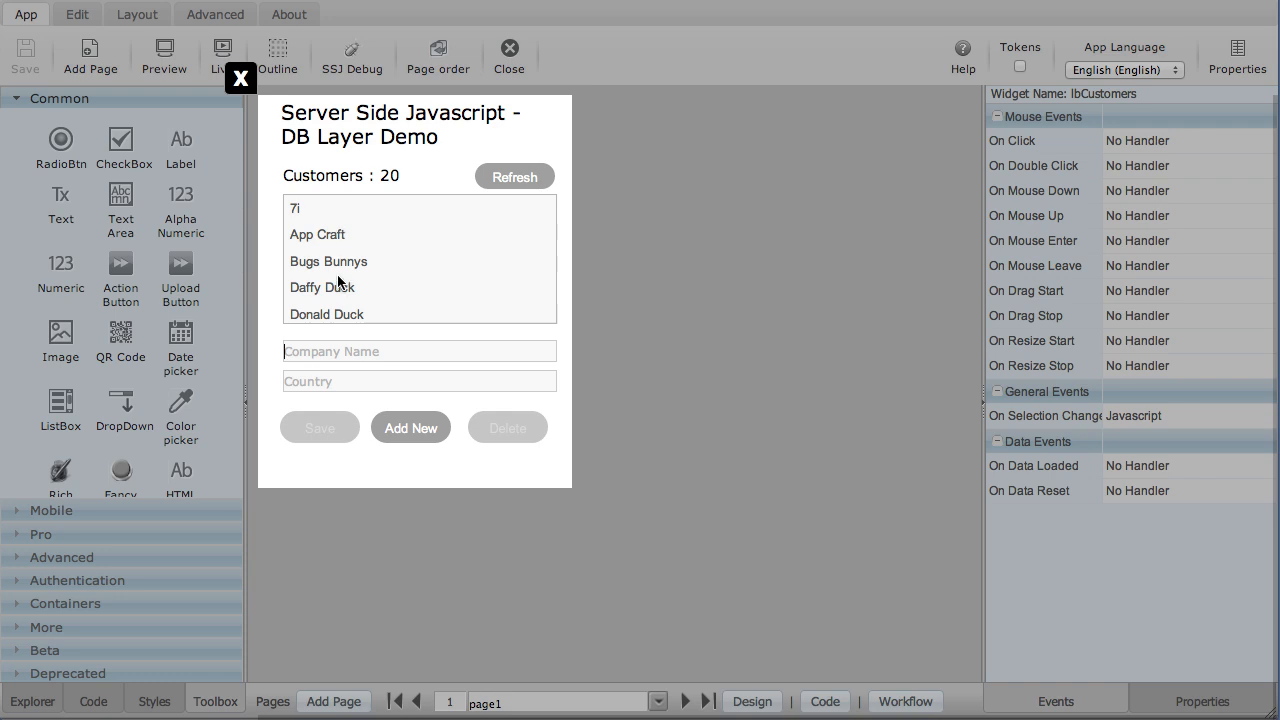
mouse_move(341, 282)
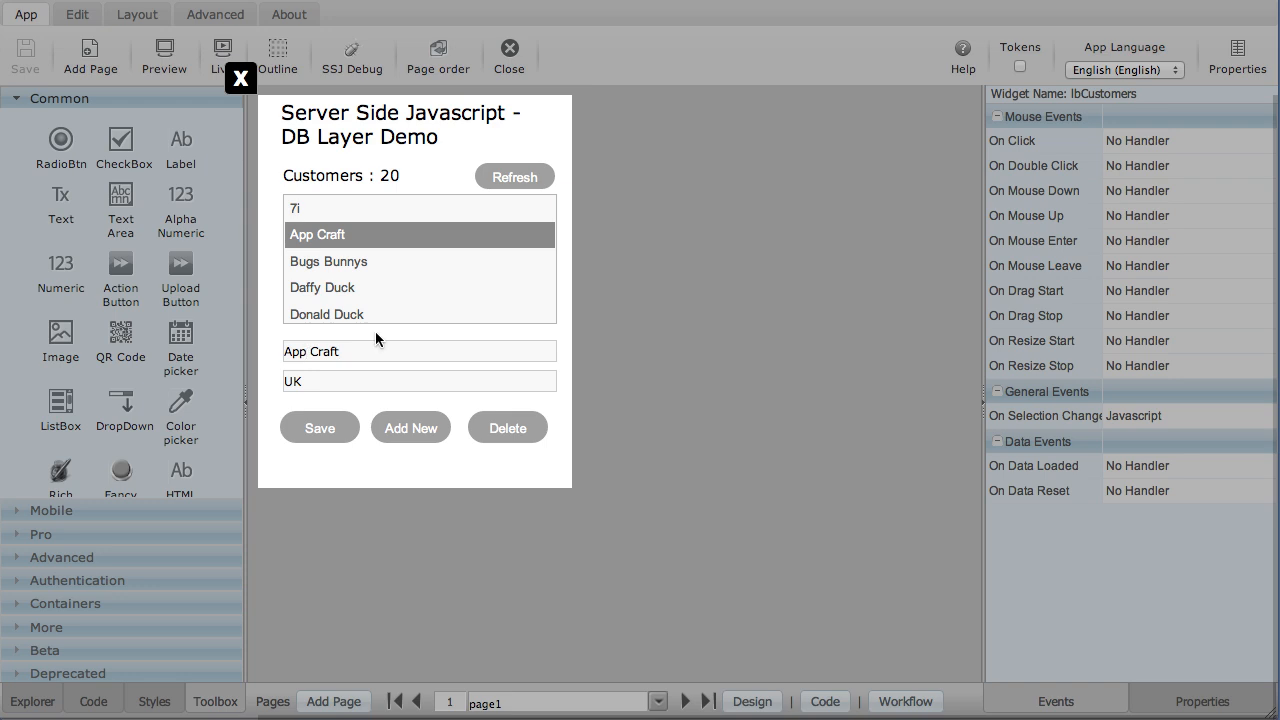
text(Application)
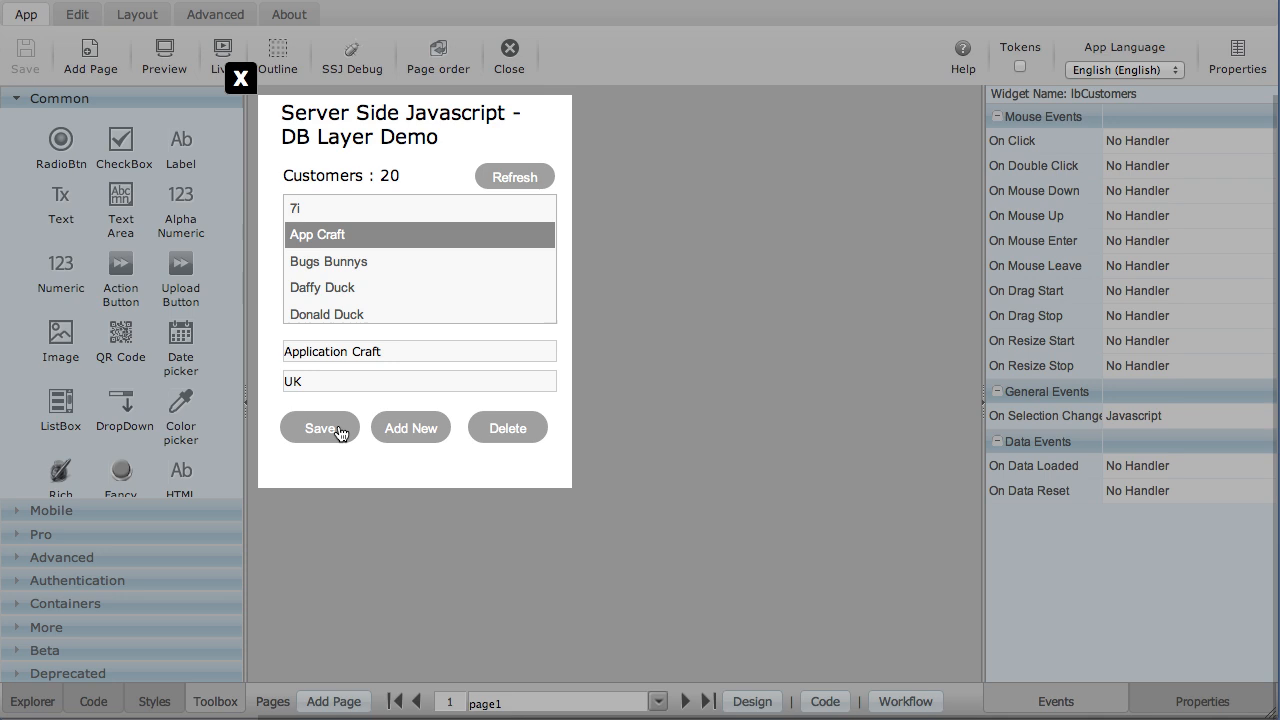
click(320, 427)
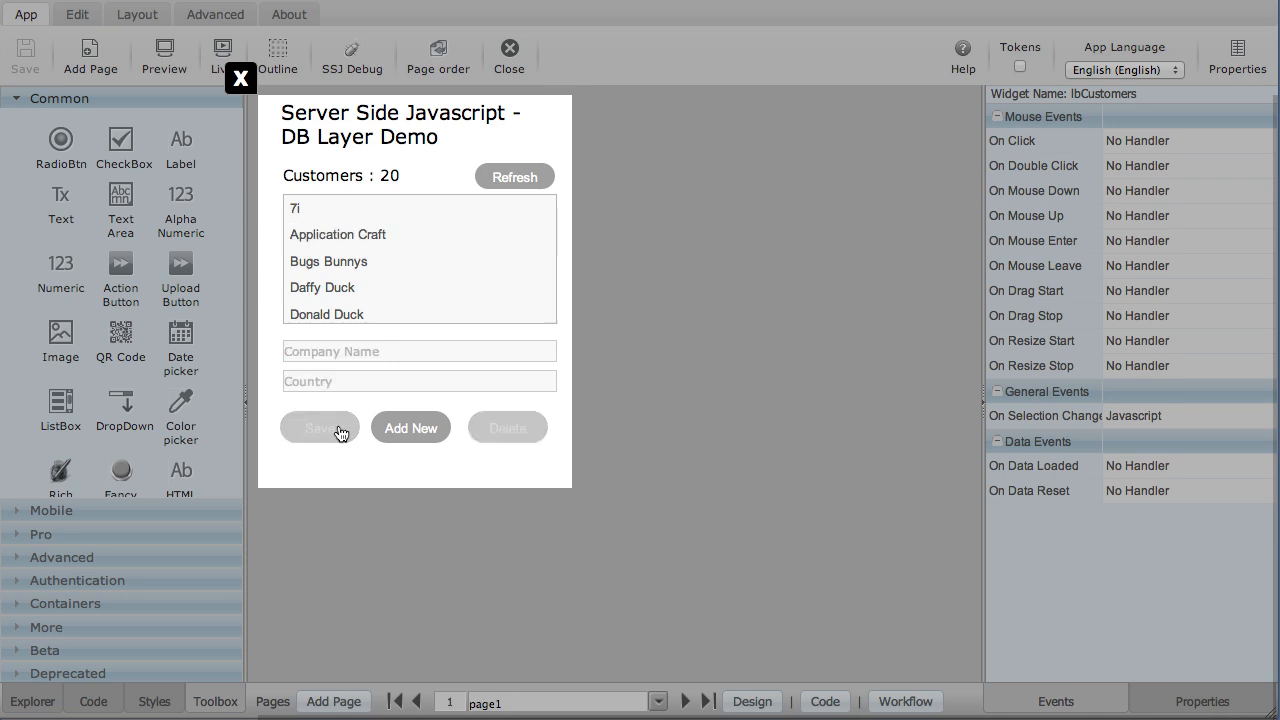
mouse_move(507, 431)
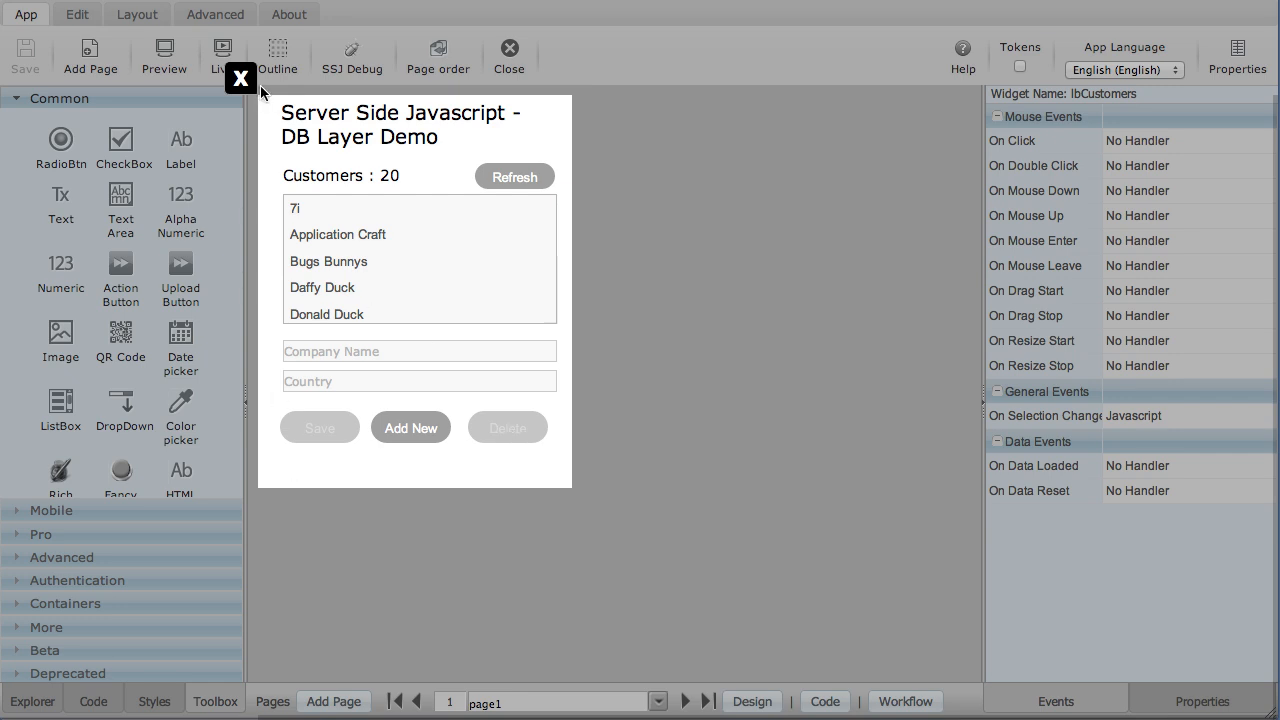
mouse_move(622, 416)
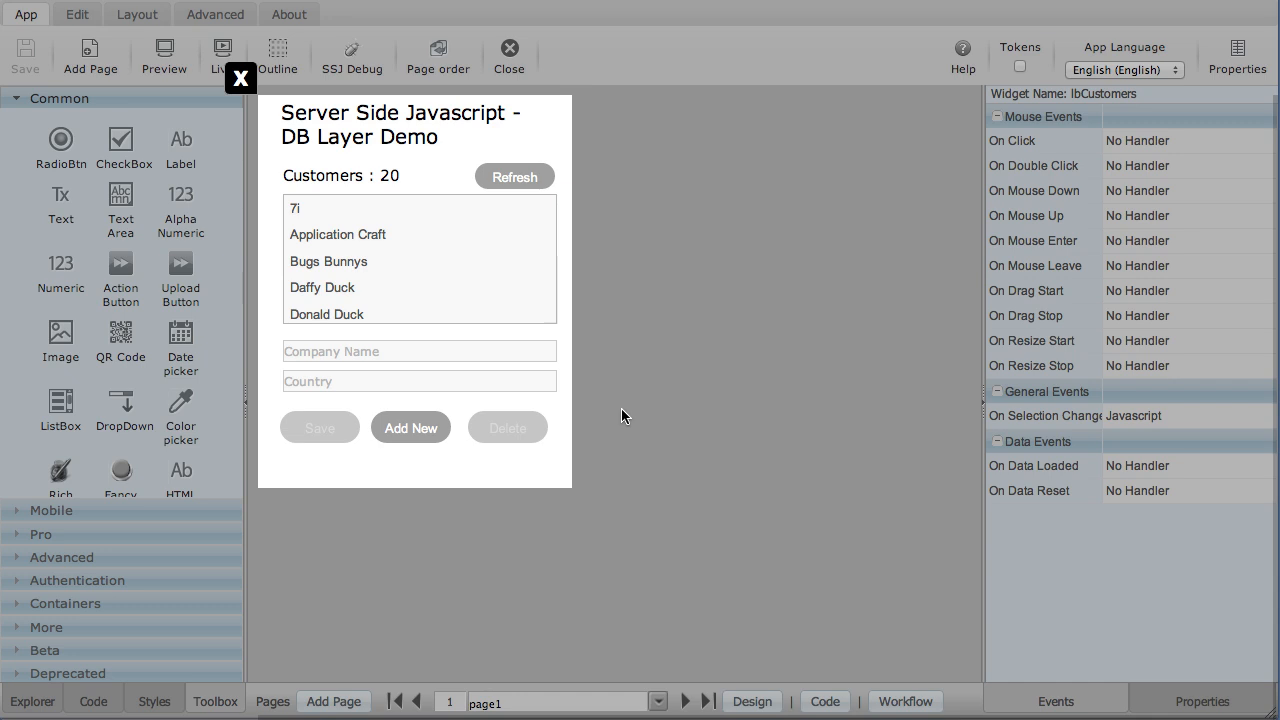
mouse_move(606, 358)
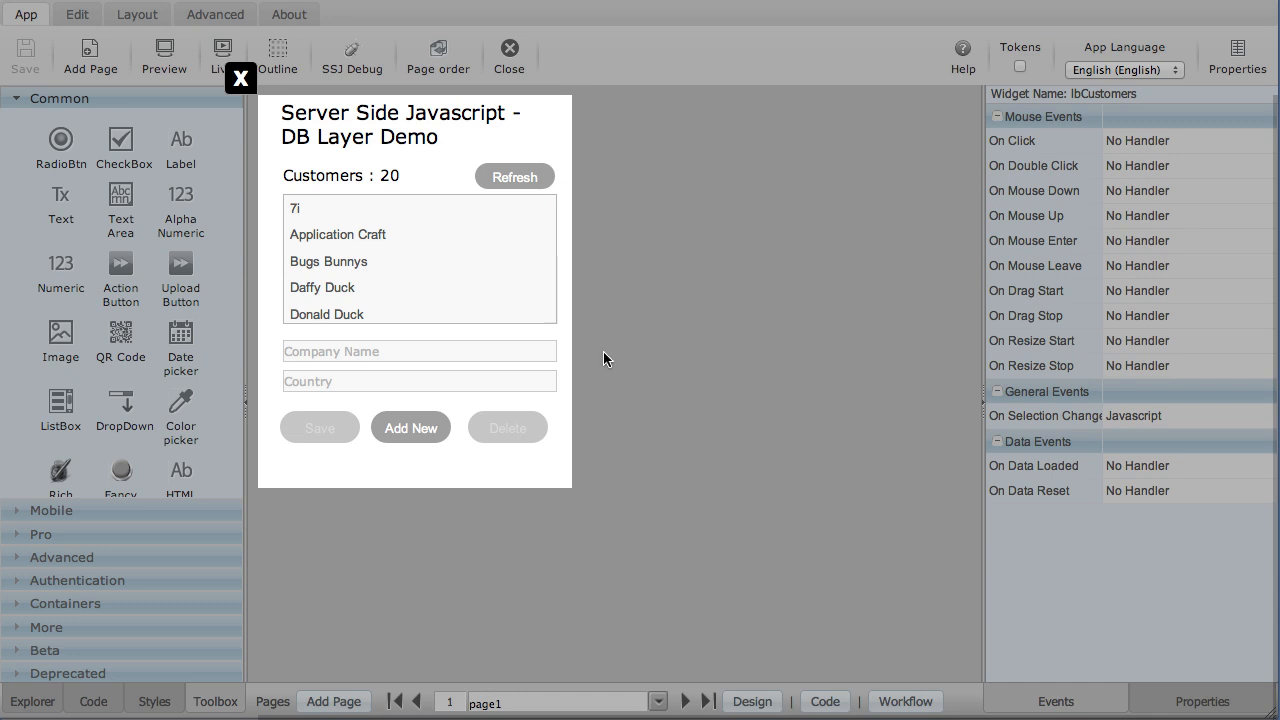
mouse_move(585, 269)
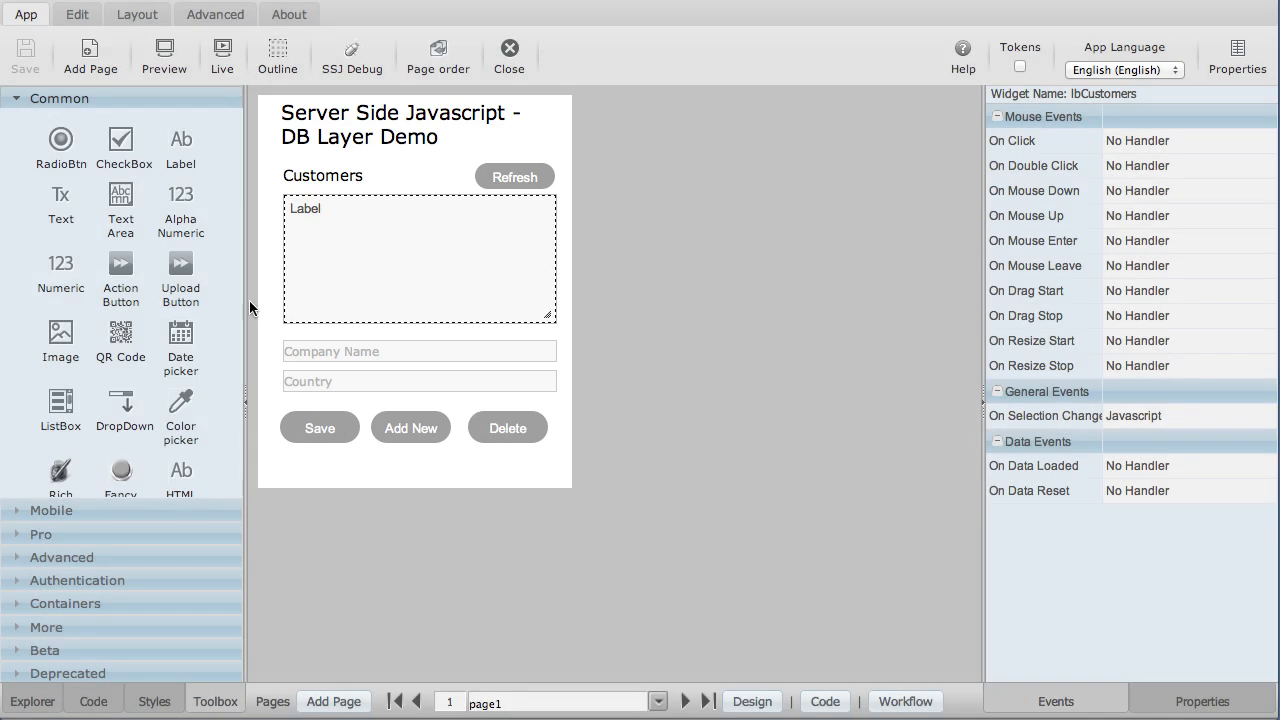
mouse_move(825, 701)
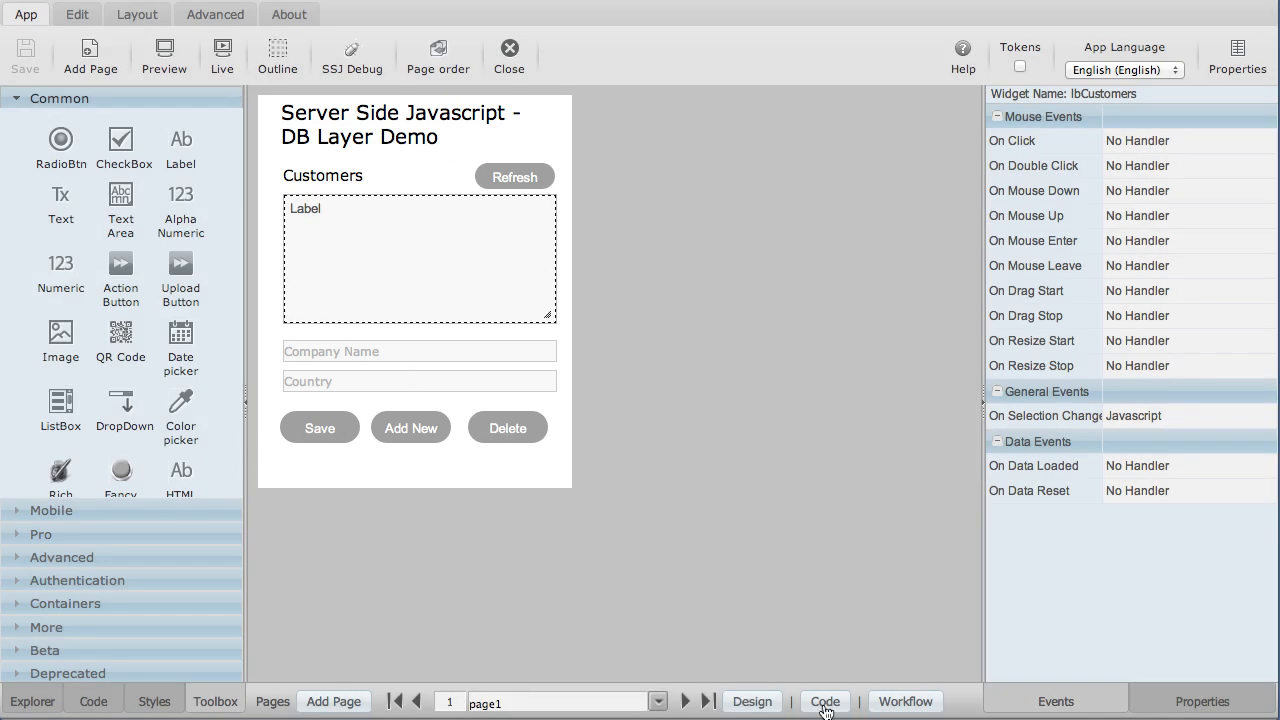
Step: Open page1's script in the code editor and scroll to handler_lbCustomers_onSelectionChange
click(824, 701)
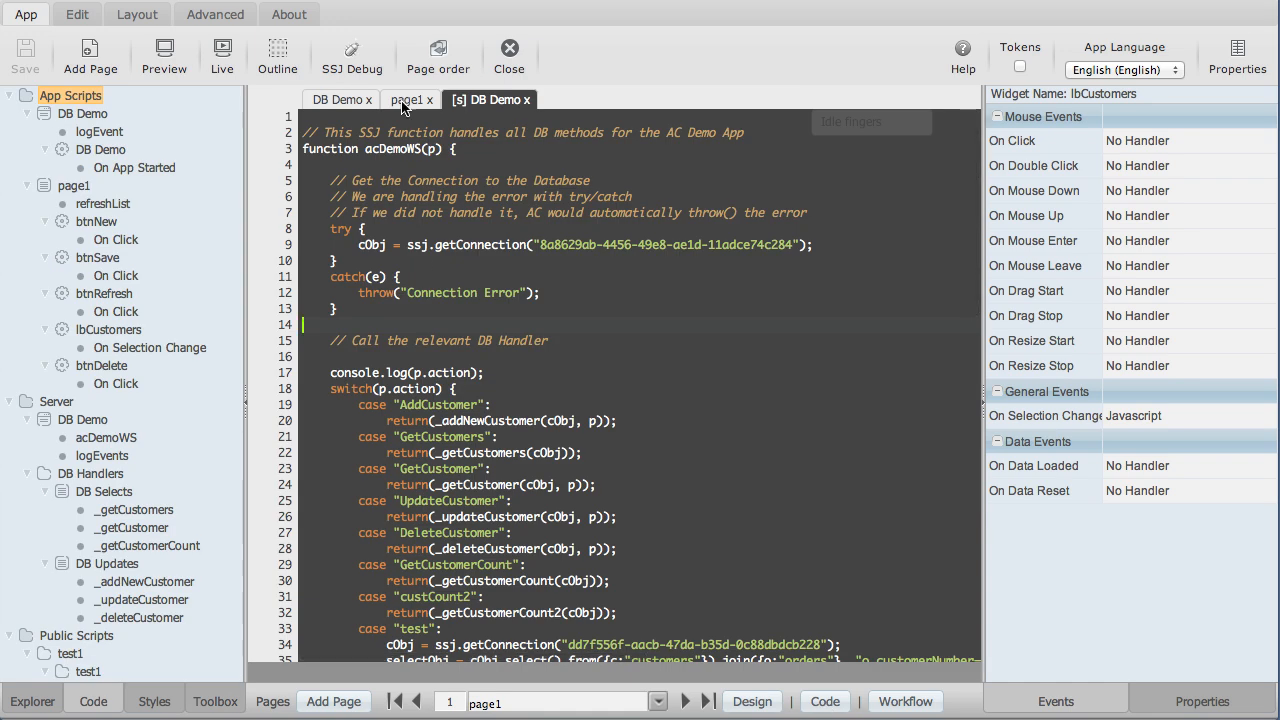
click(410, 99)
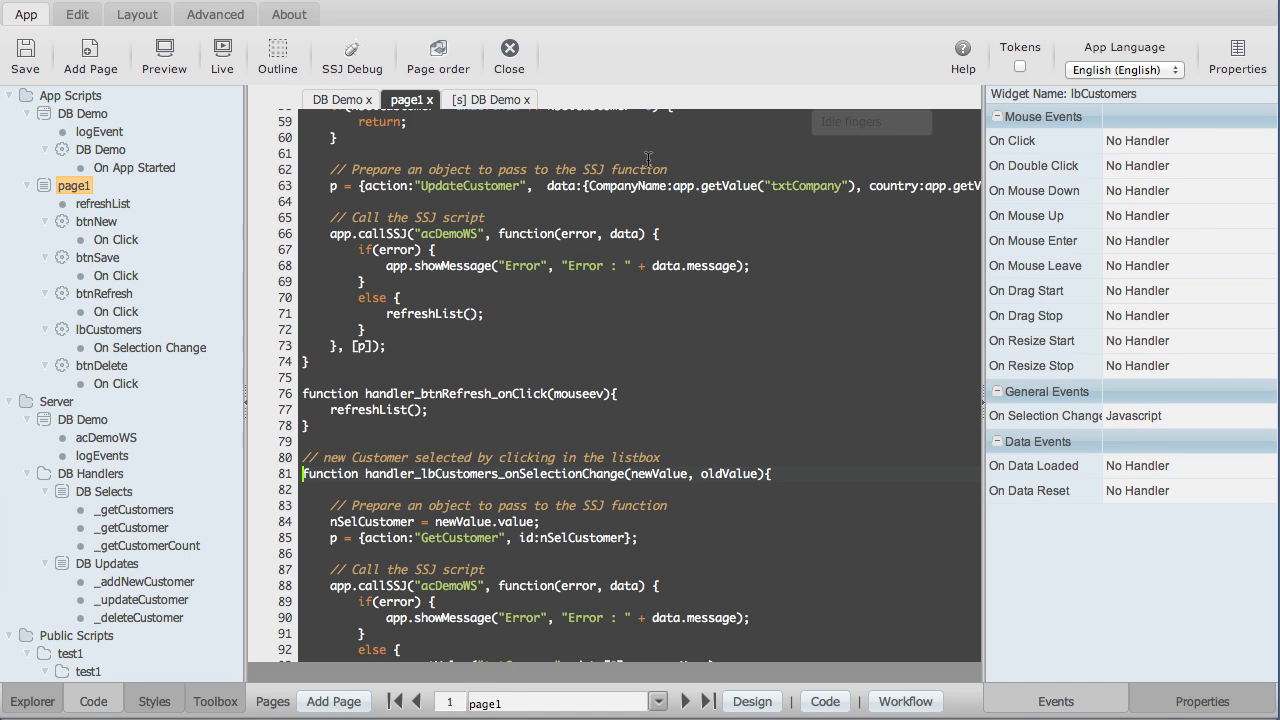
mouse_move(392, 463)
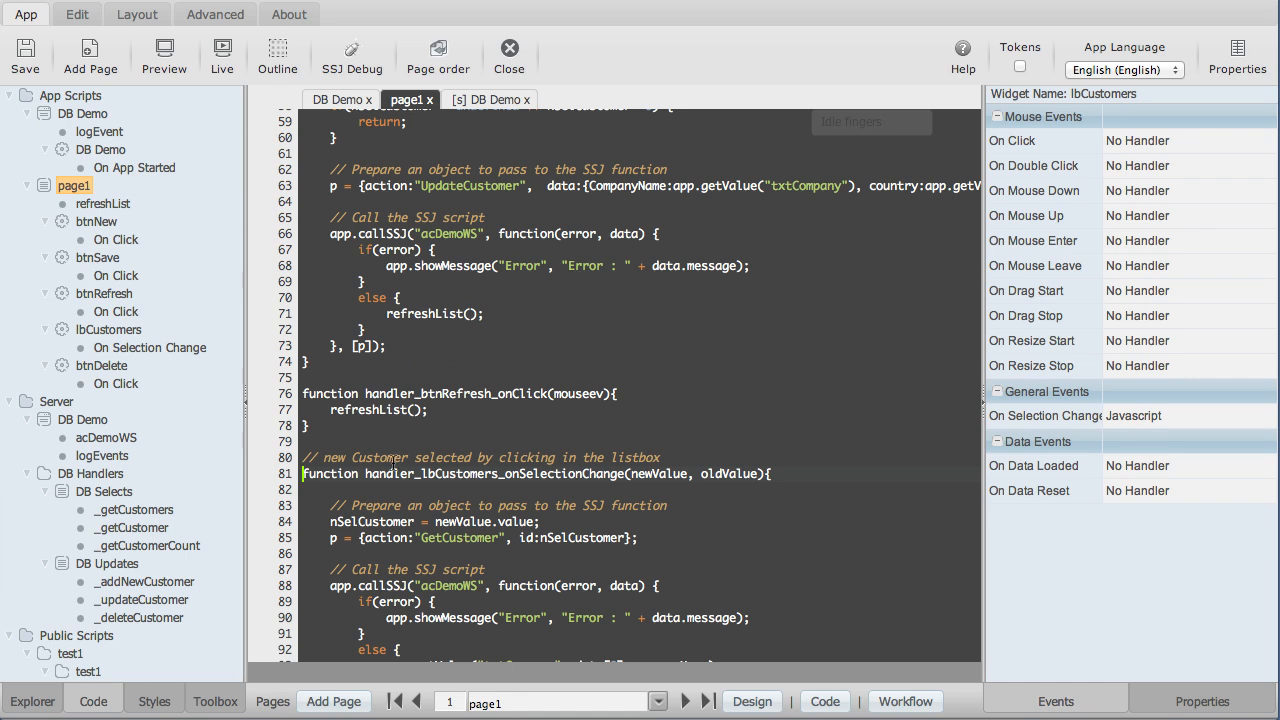
scroll(down, 3)
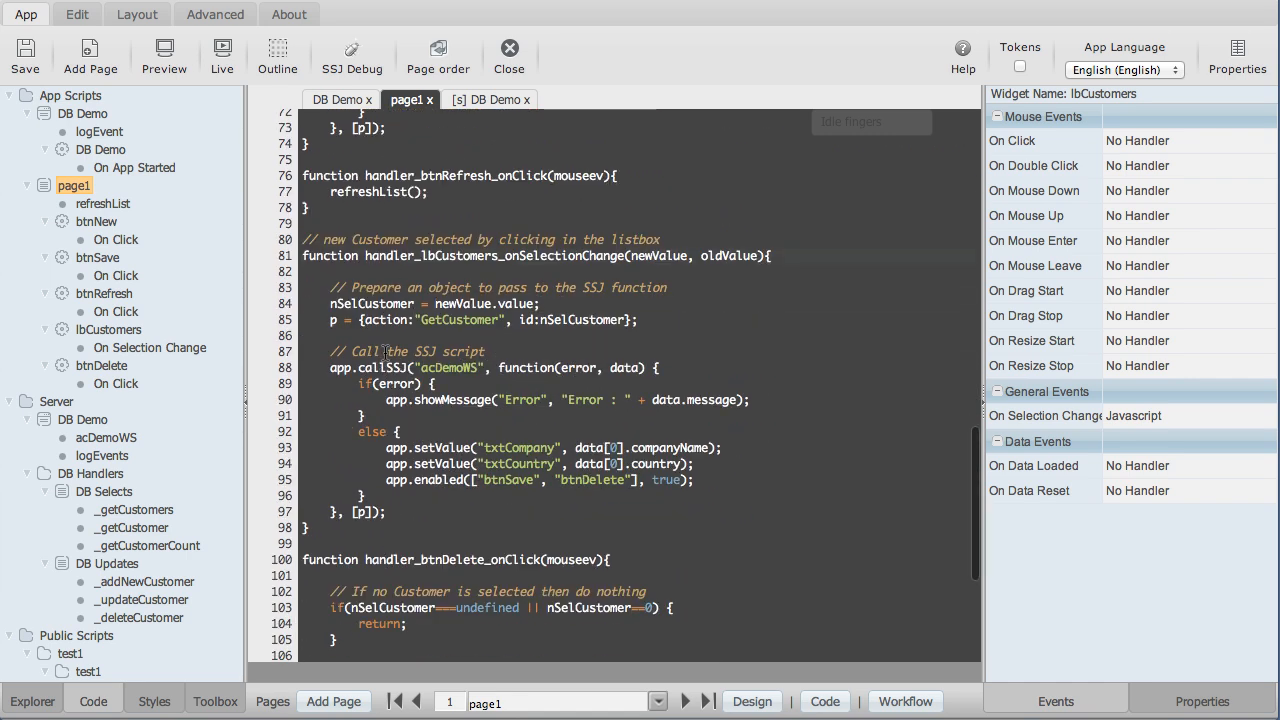
scroll(down, 3)
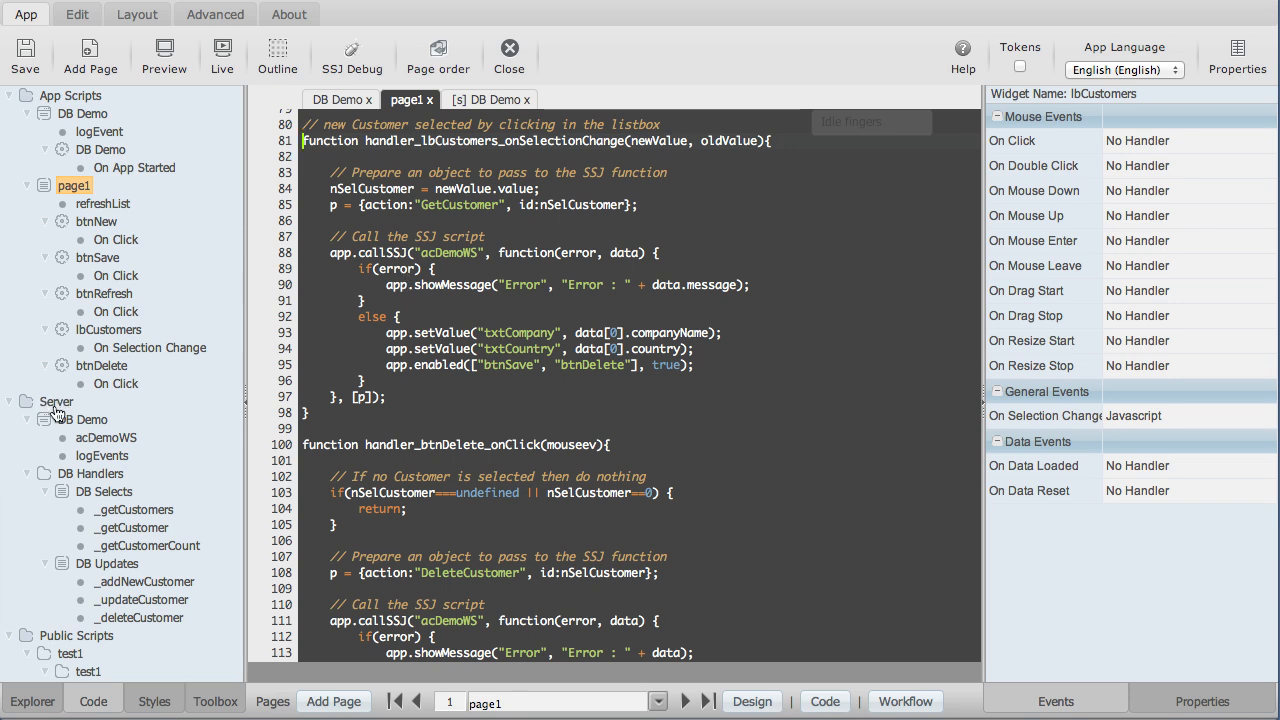
mouse_move(168, 463)
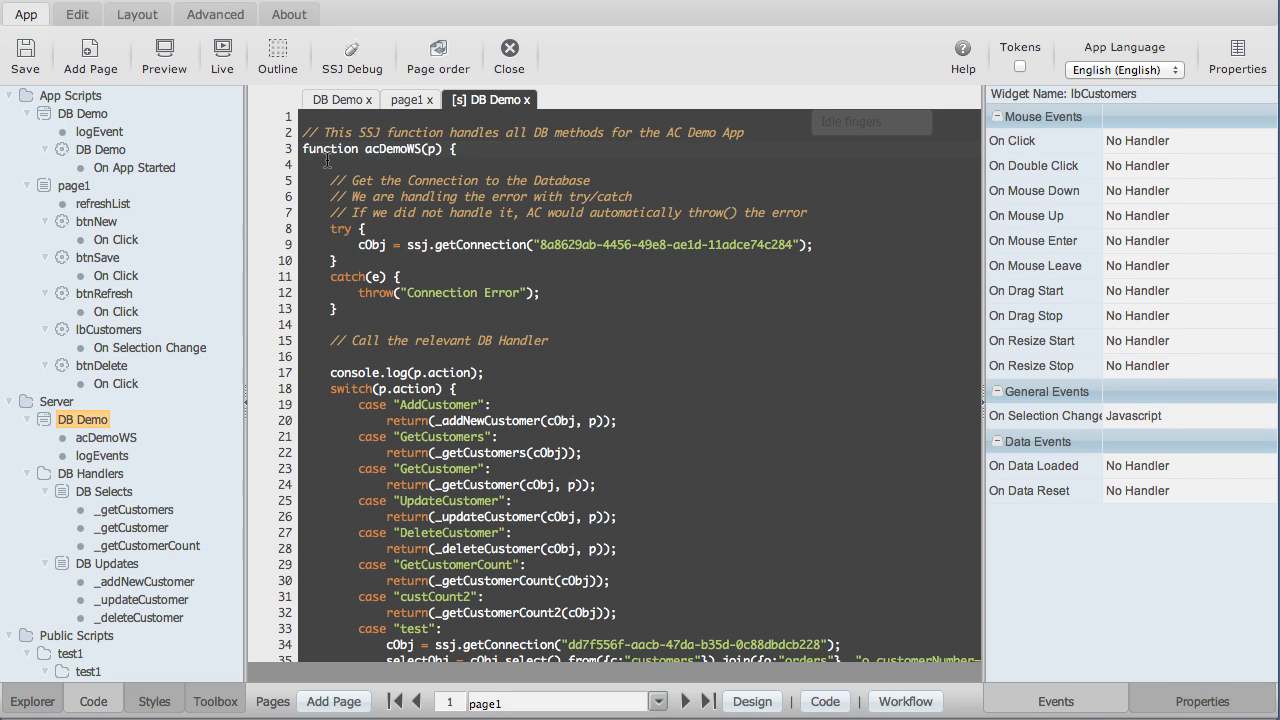
mouse_move(513, 413)
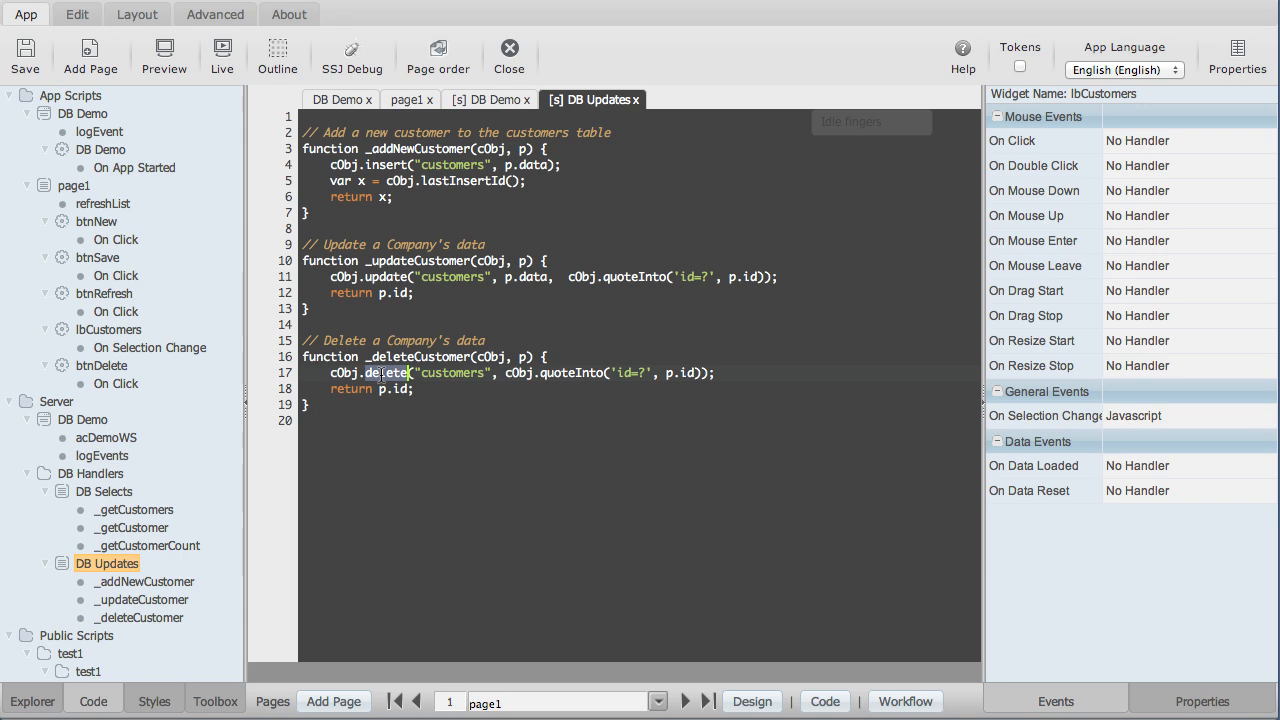
mouse_move(355, 415)
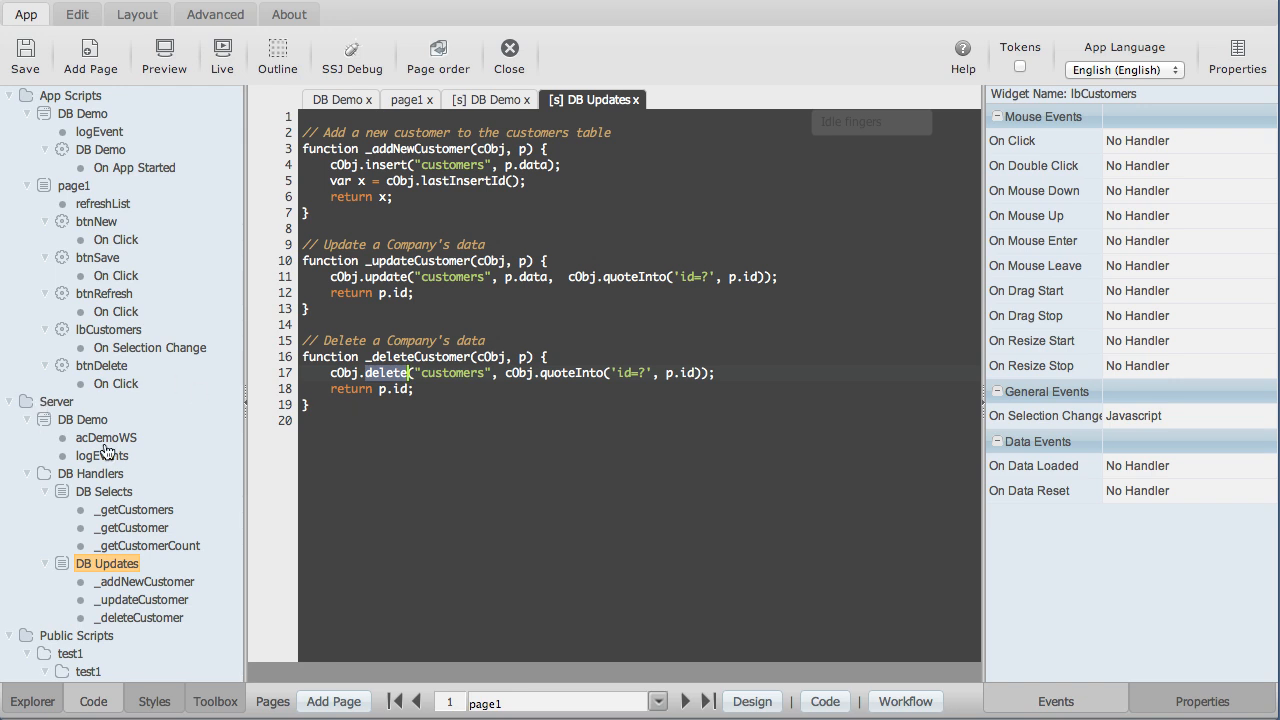
mouse_move(90, 447)
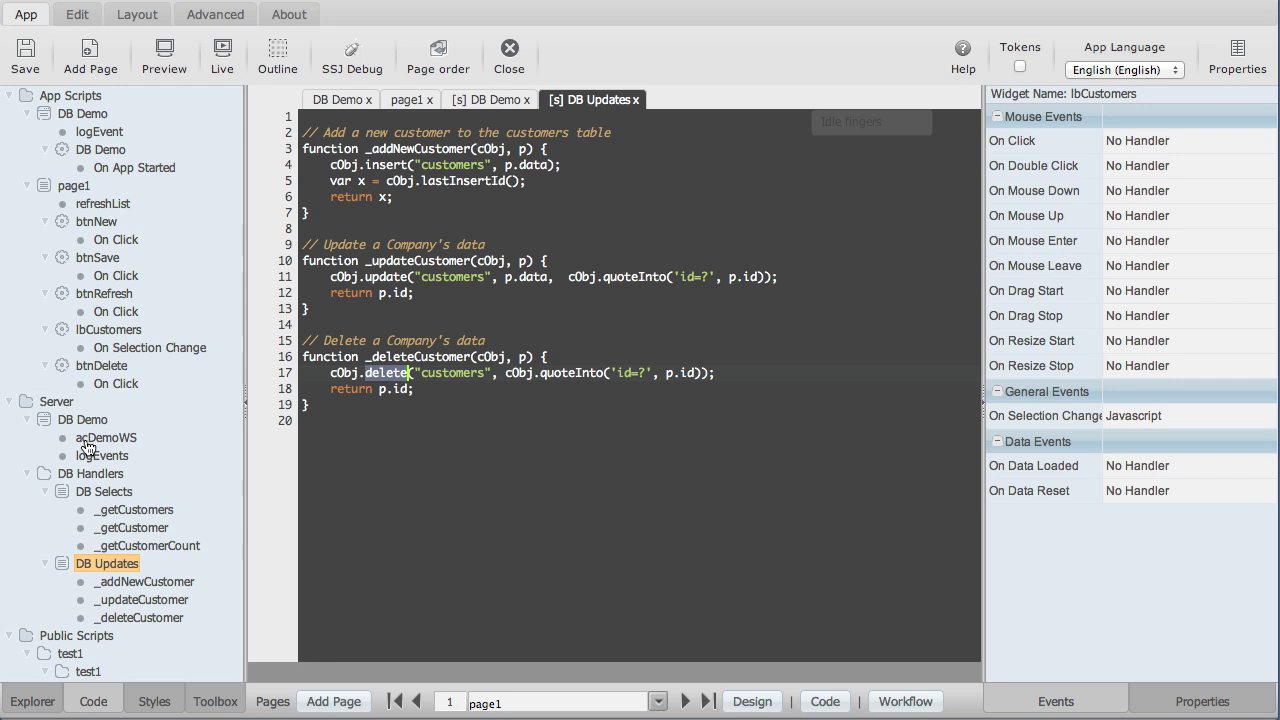
mouse_move(164, 442)
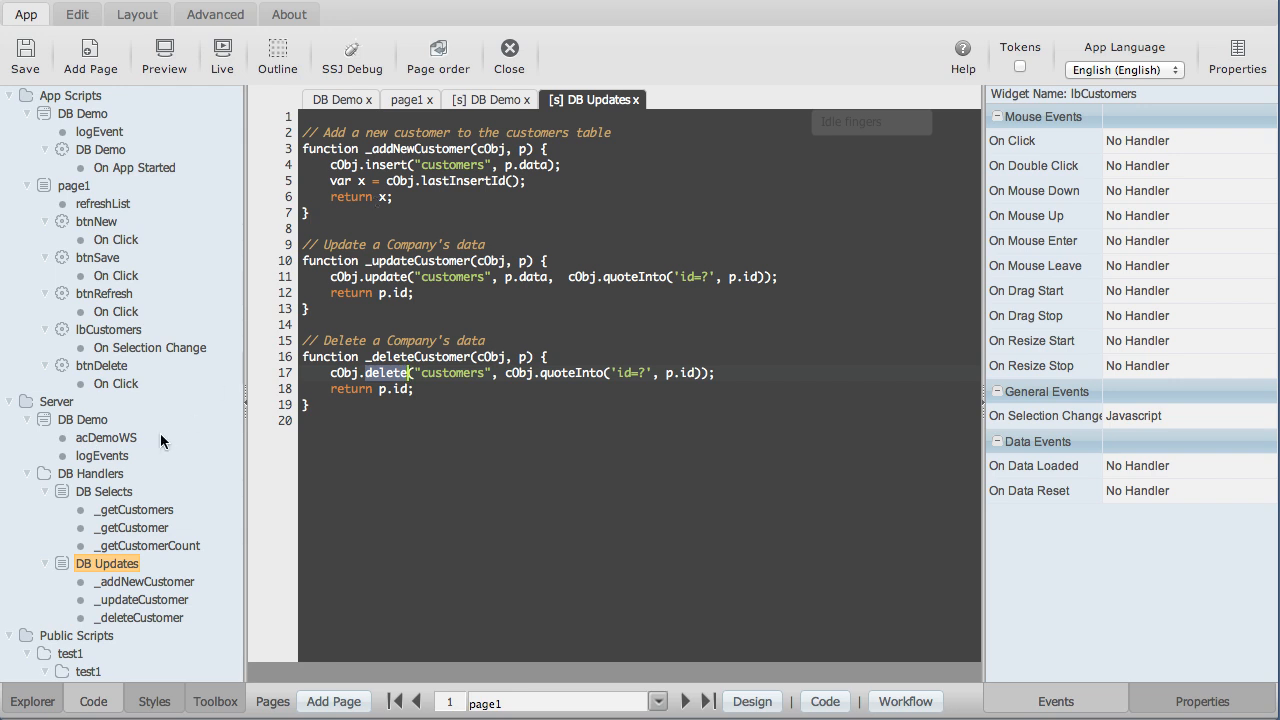
mouse_move(238, 350)
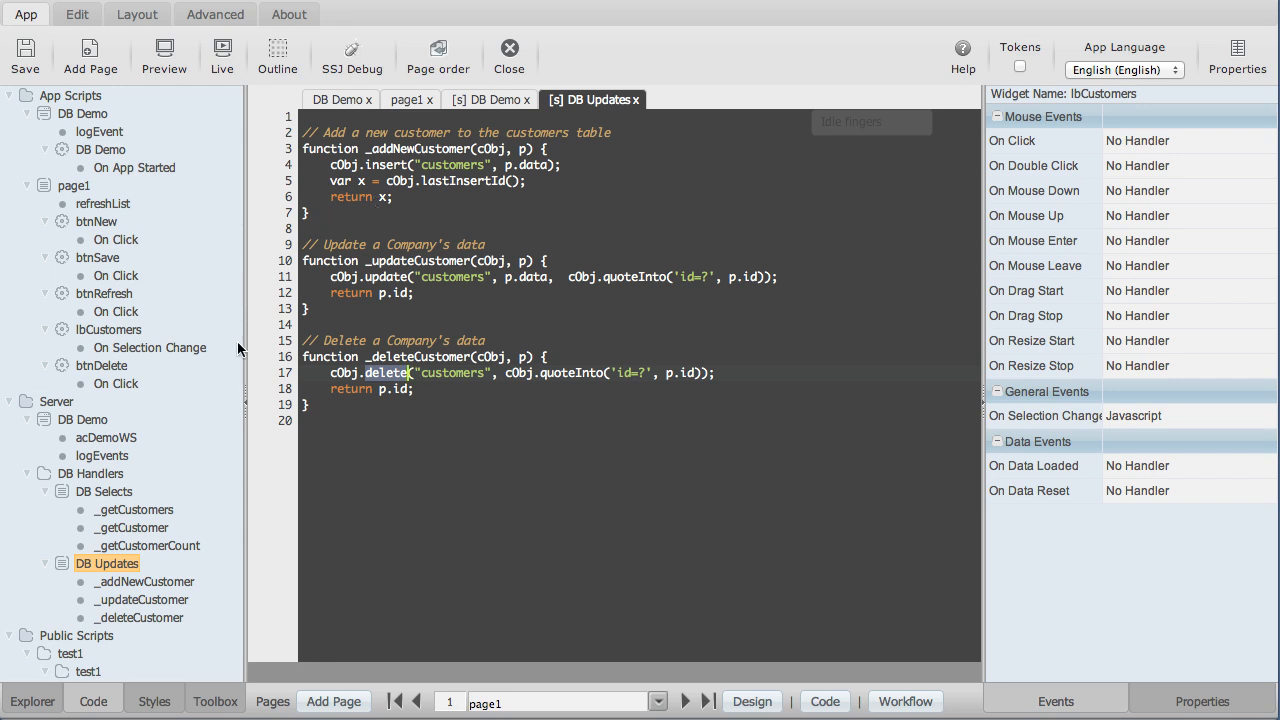
mouse_move(92, 236)
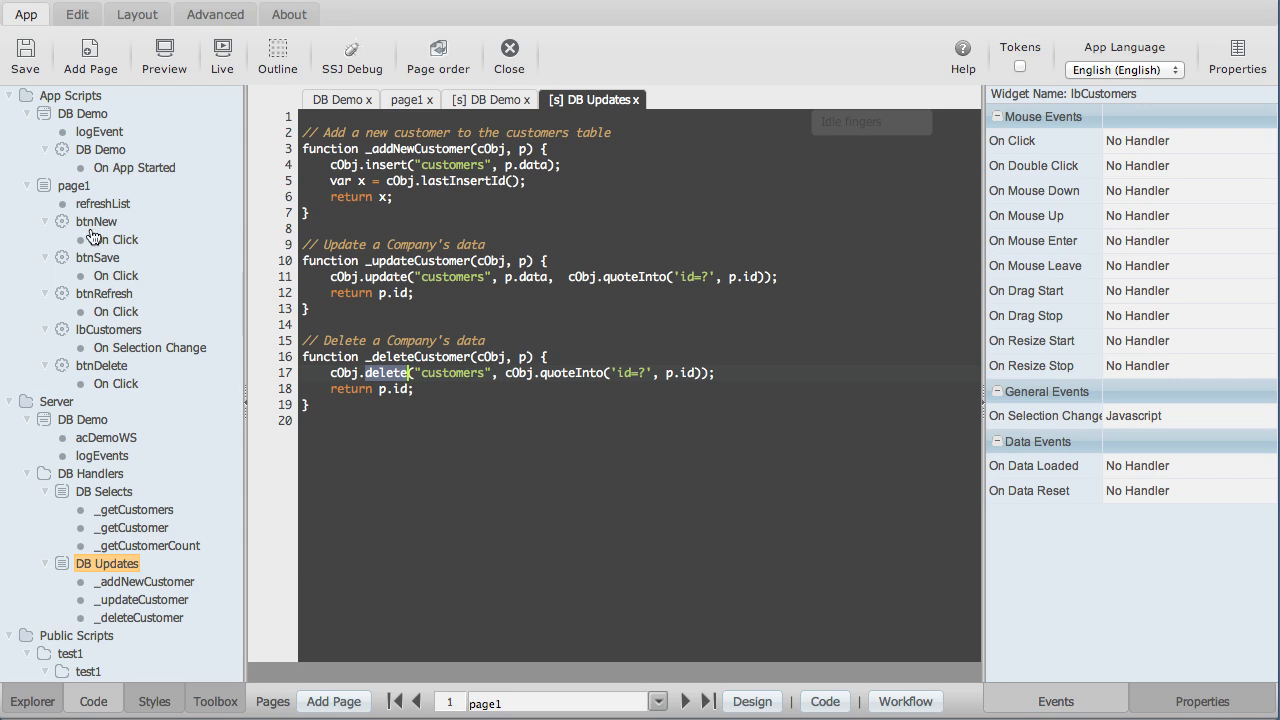
Step: Return to page1's script to show btnNew's On Click handler code
click(410, 99)
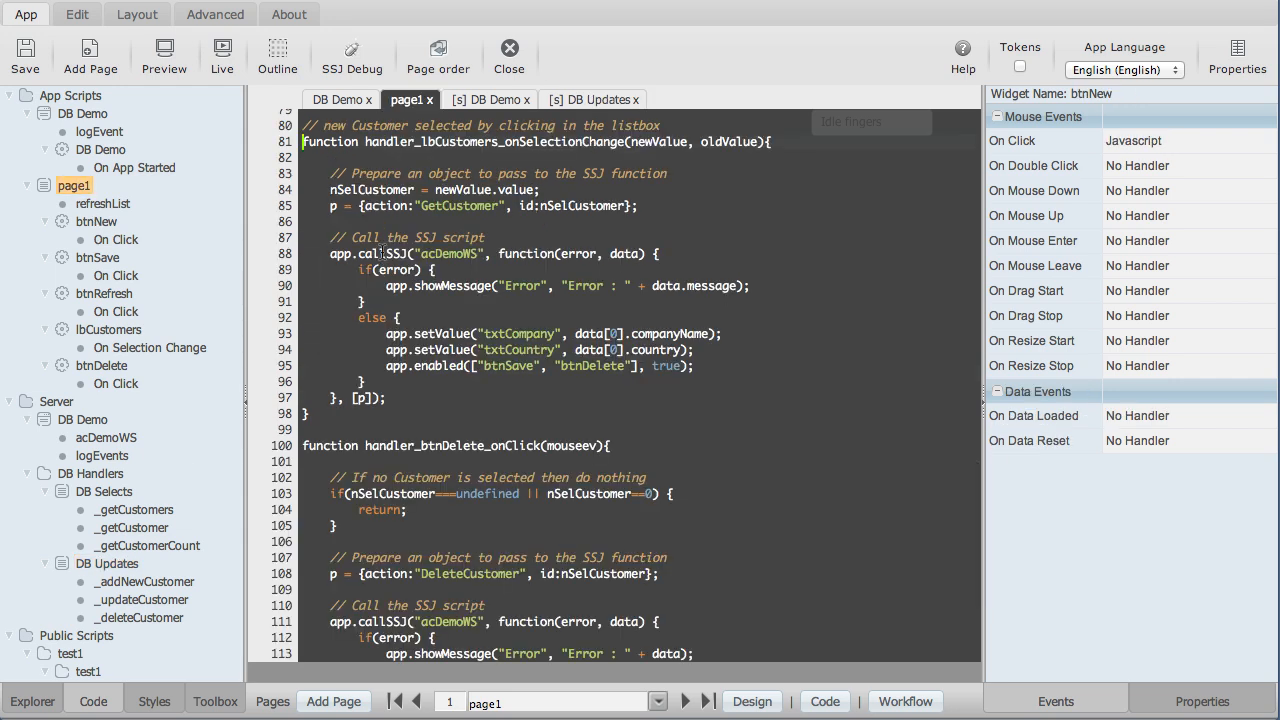